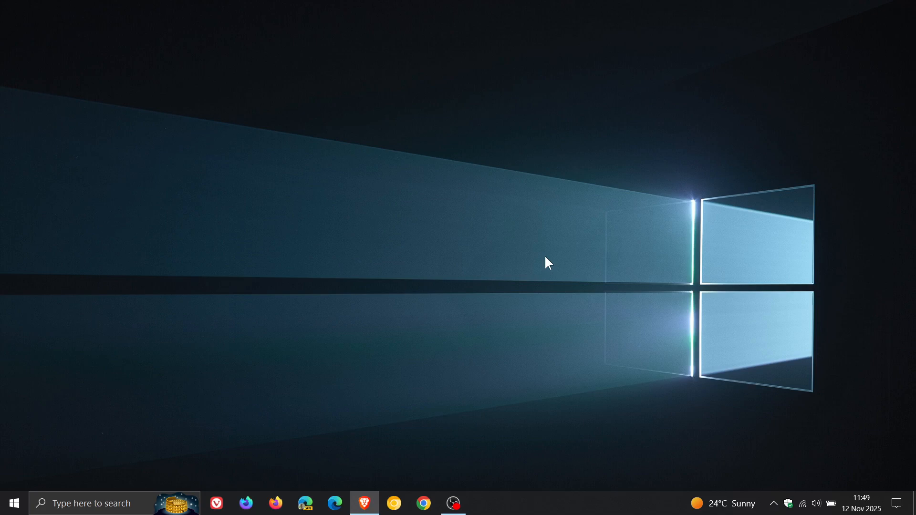
mouse_move(419, 248)
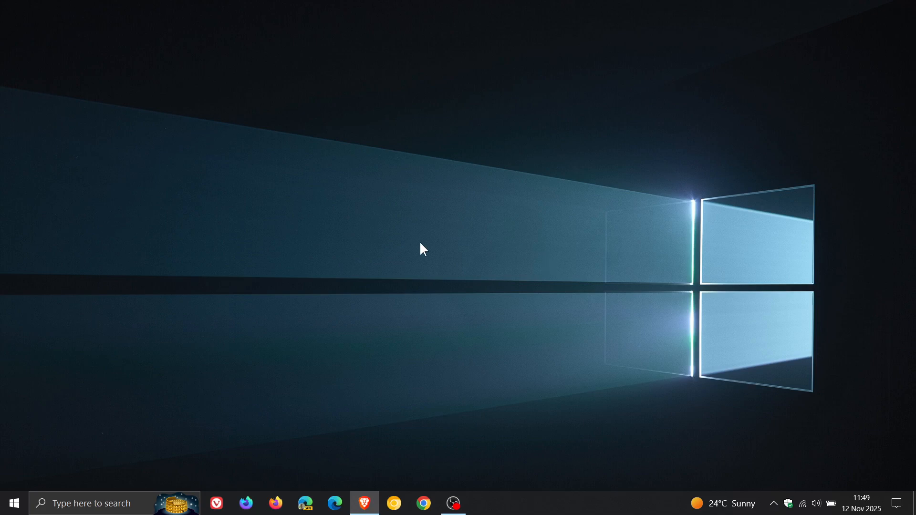
Open Settings from the taskbar and reach the Windows Update page
left_click(16, 503)
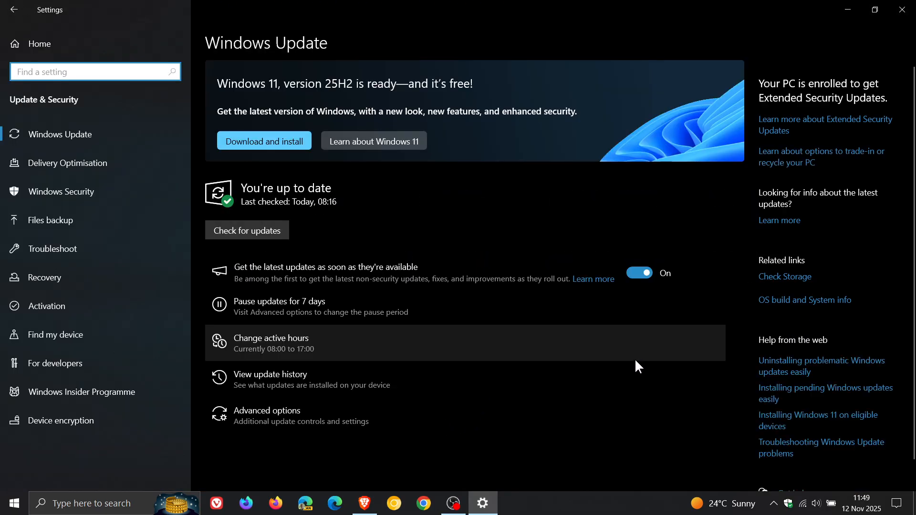
mouse_move(349, 376)
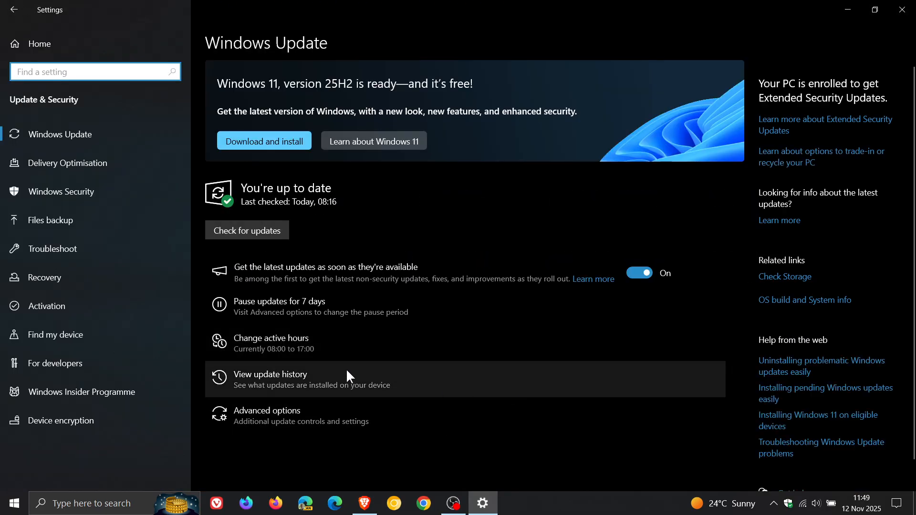
View the update history showing KB5068781 installed on 12 Nov 2025
left_click(270, 379)
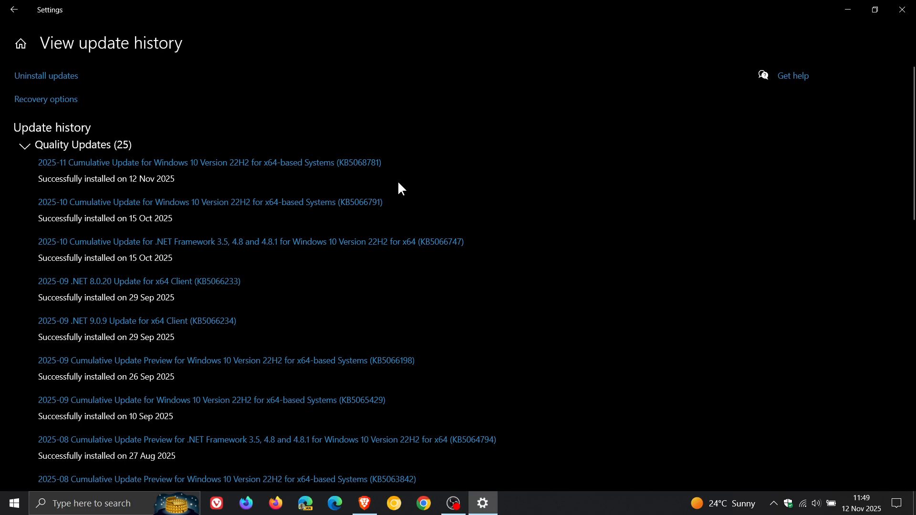
mouse_move(385, 190)
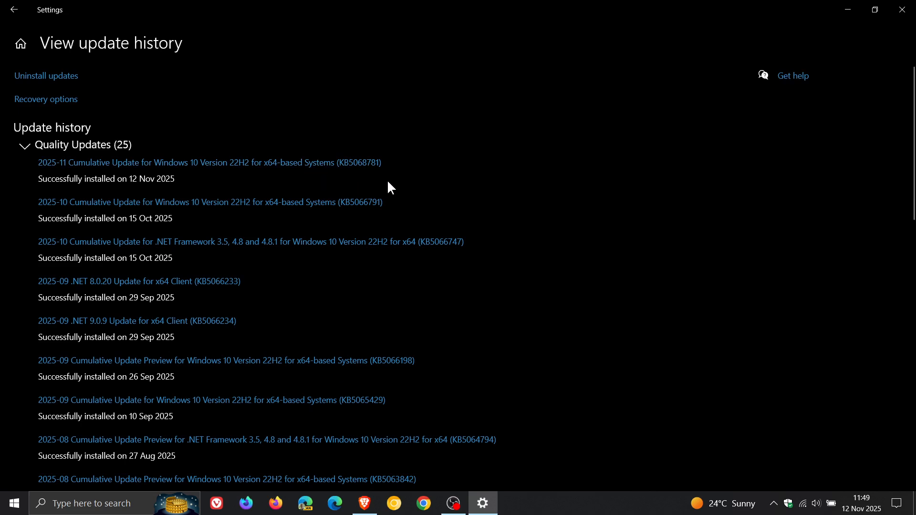
mouse_move(392, 170)
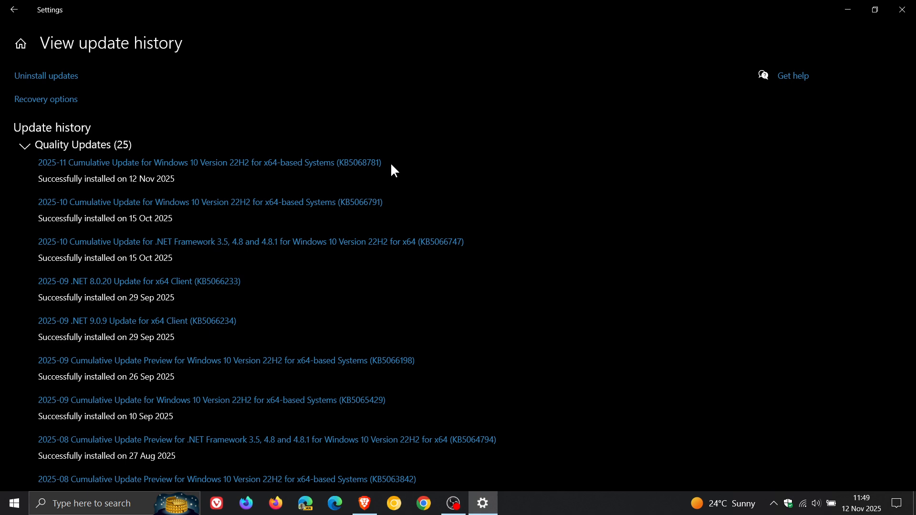
mouse_move(411, 174)
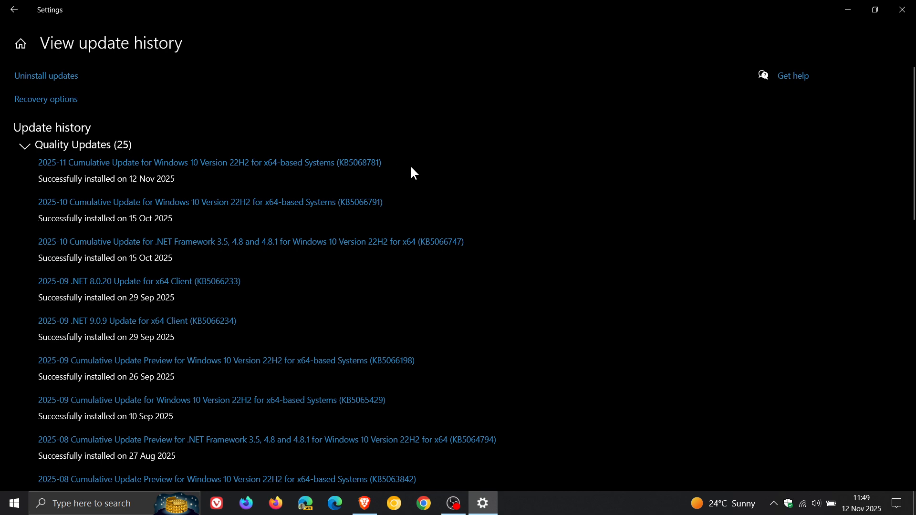
mouse_move(396, 175)
type("w")
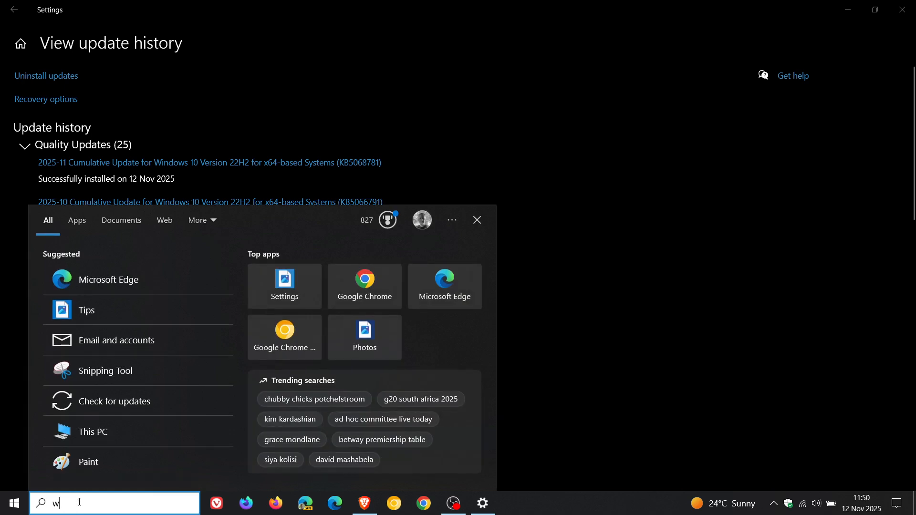
Run winver, confirm Windows 10 22H2 build 19045.6575, and close About Windows
type("inresume")
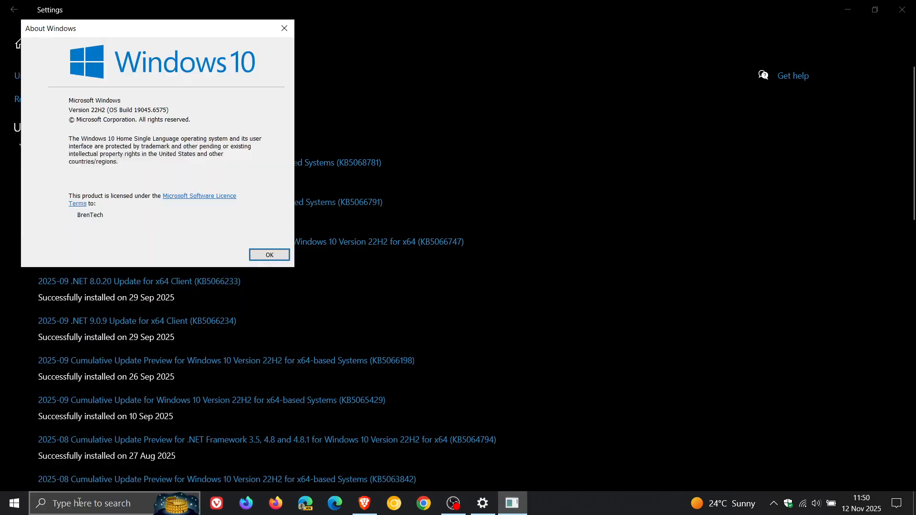
mouse_move(199, 43)
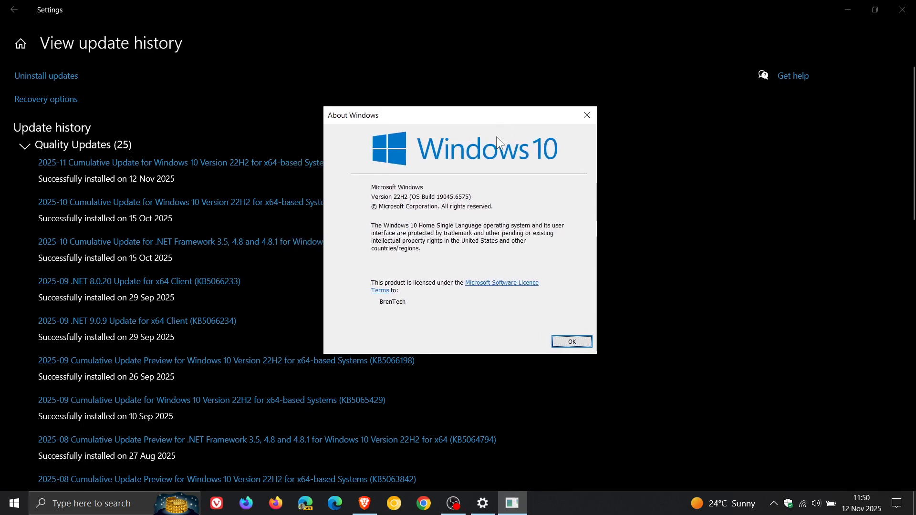
mouse_move(427, 214)
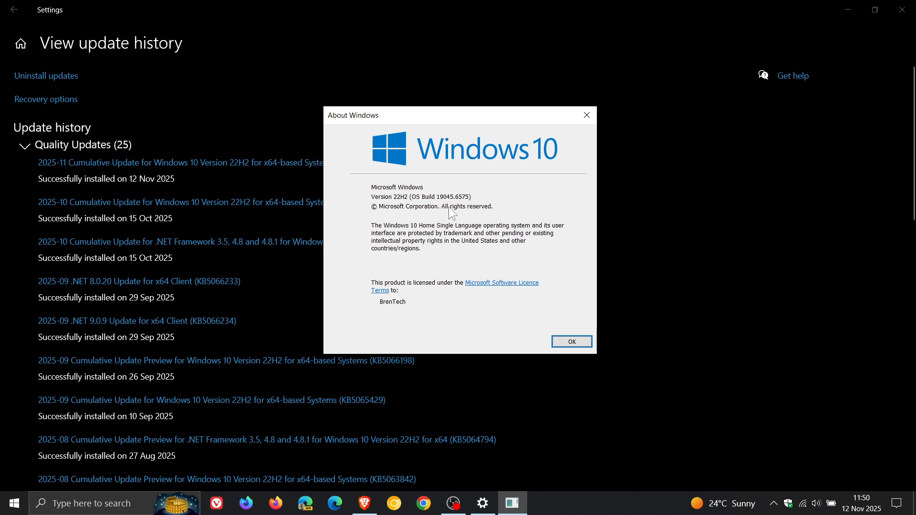
left_click(572, 341)
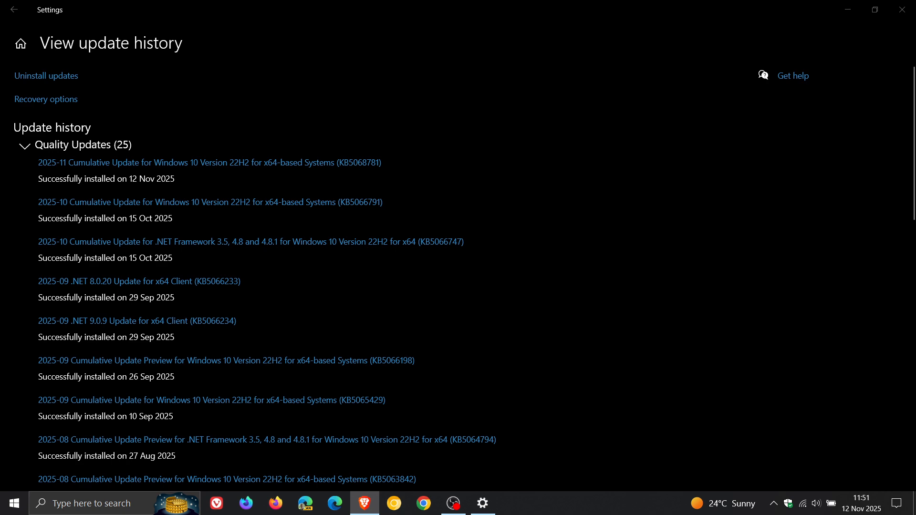
mouse_move(805, 226)
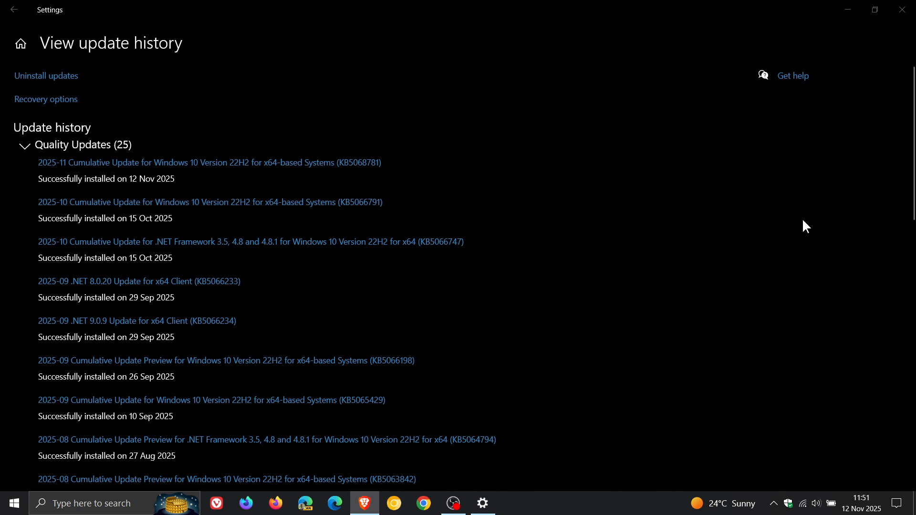
mouse_move(341, 178)
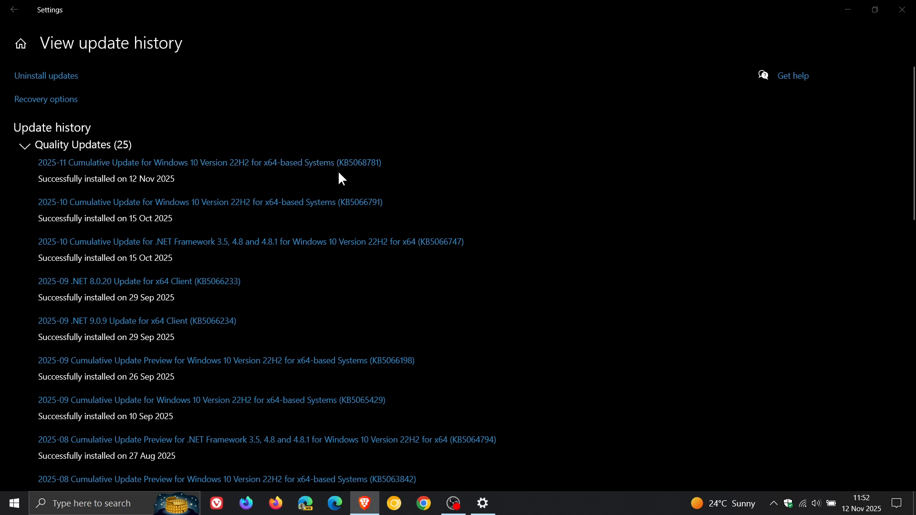
mouse_move(388, 181)
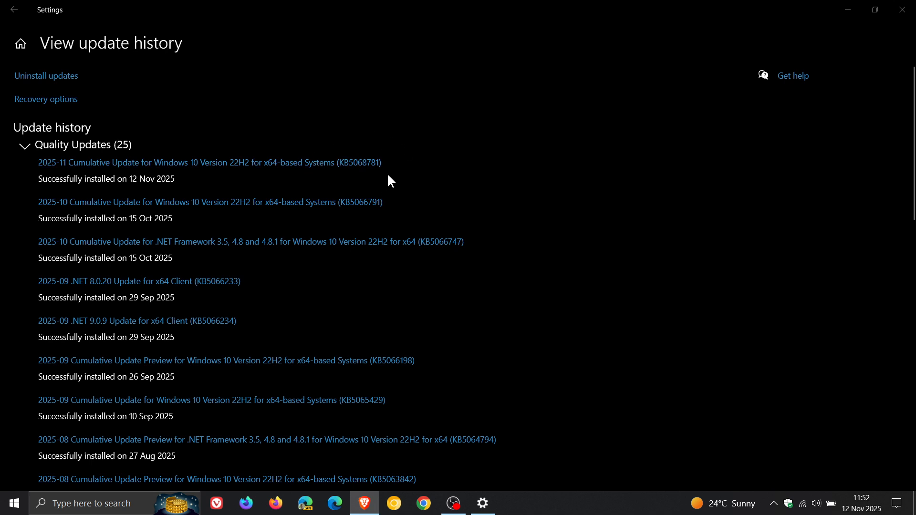
mouse_move(563, 206)
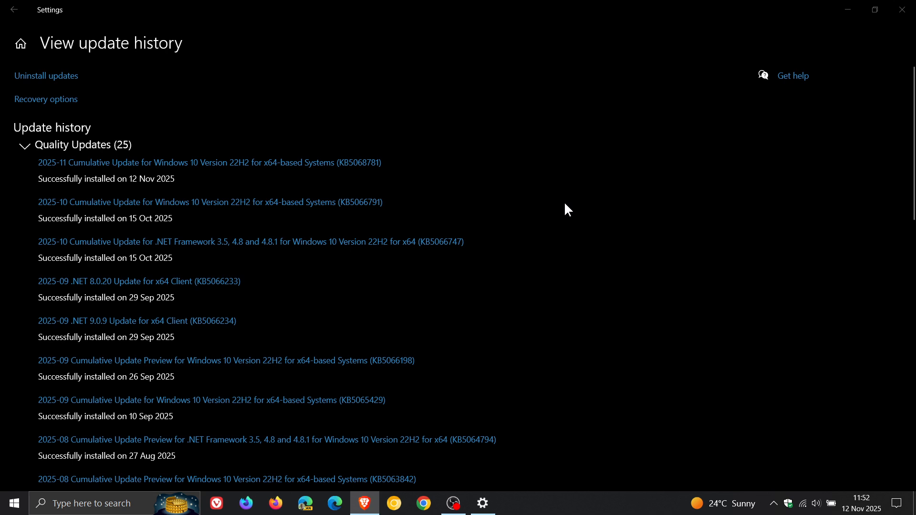
mouse_move(333, 225)
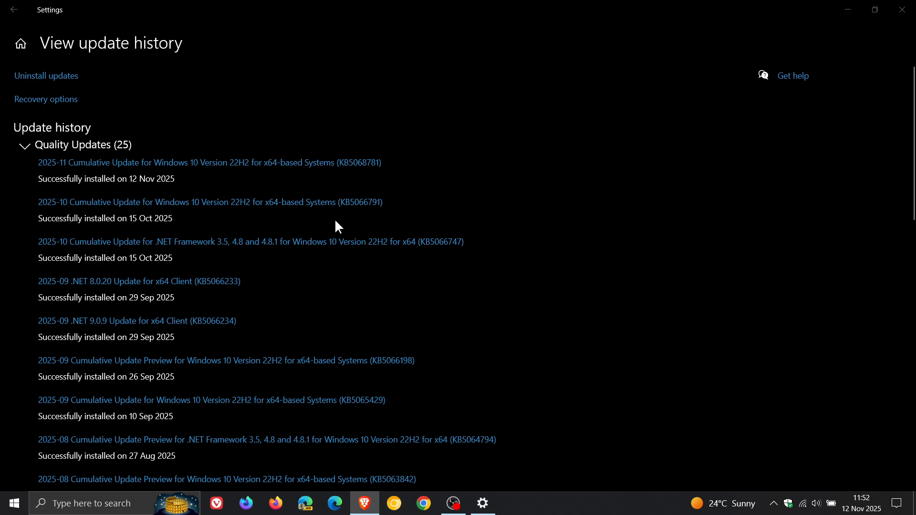
mouse_move(342, 206)
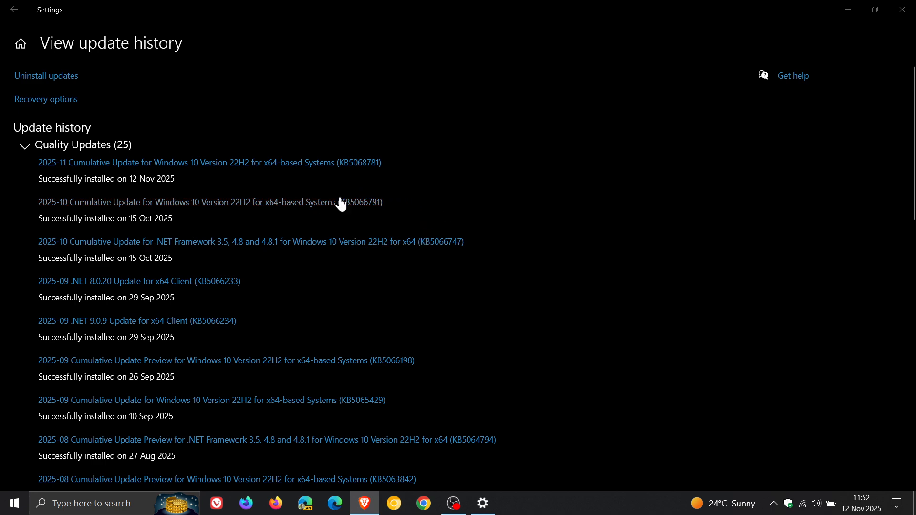
mouse_move(364, 220)
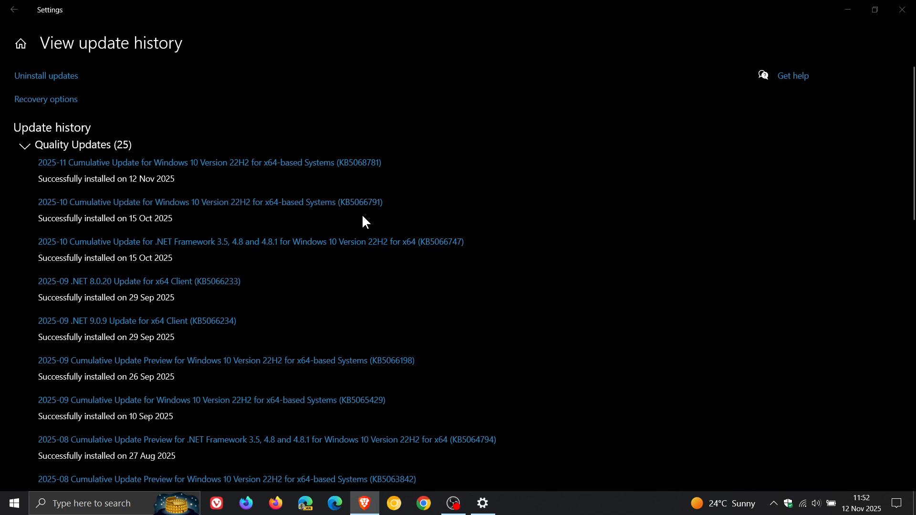
mouse_move(394, 210)
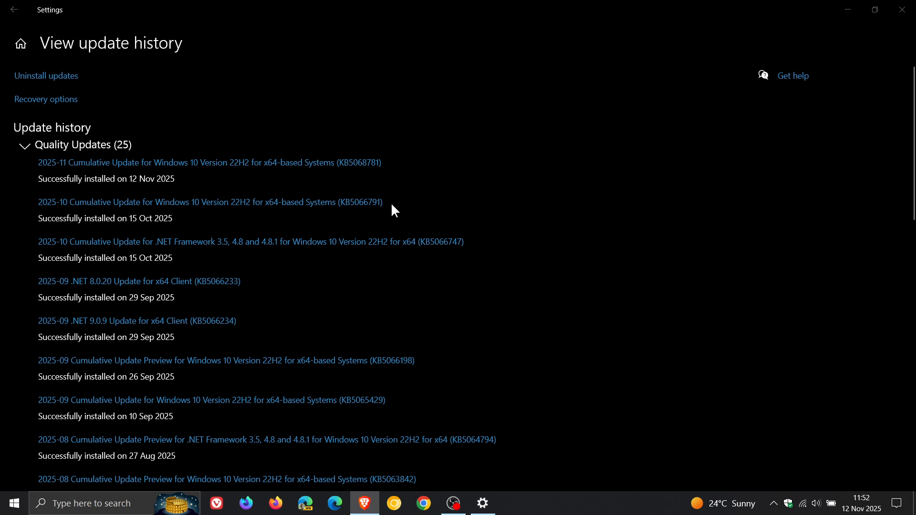
Go back from the update history to the main Windows Update page
left_click(17, 11)
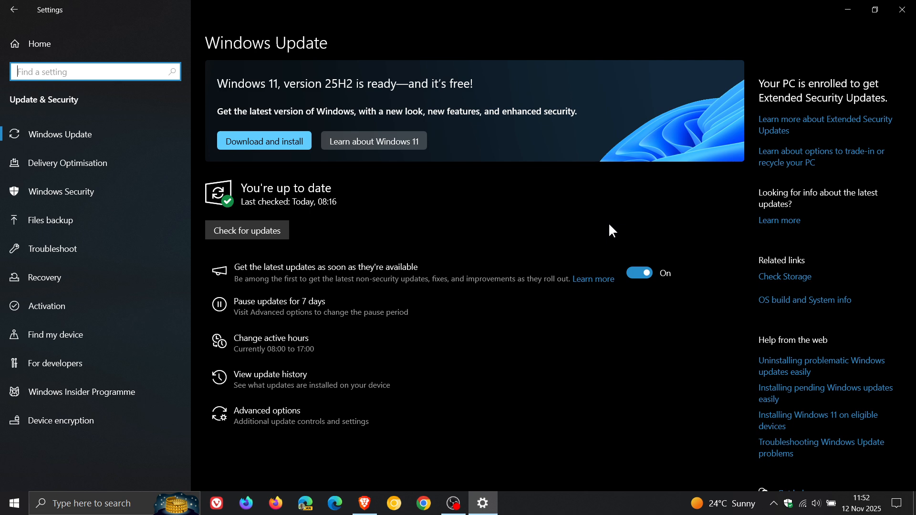
mouse_move(268, 399)
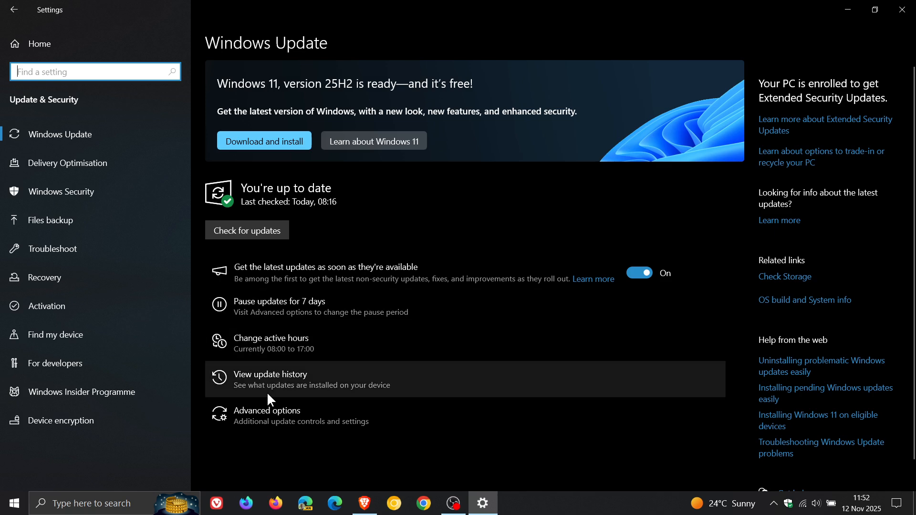
Reopen the update history listing KB5068781 first
left_click(270, 379)
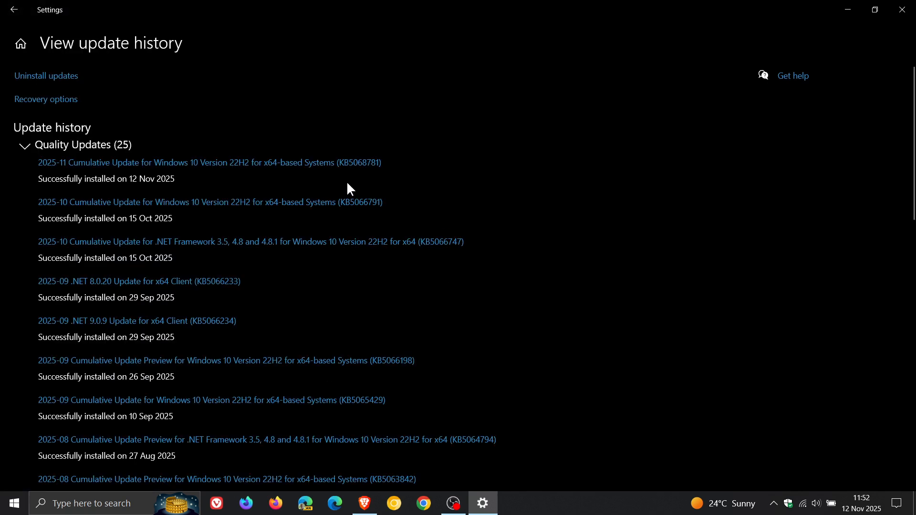
mouse_move(696, 222)
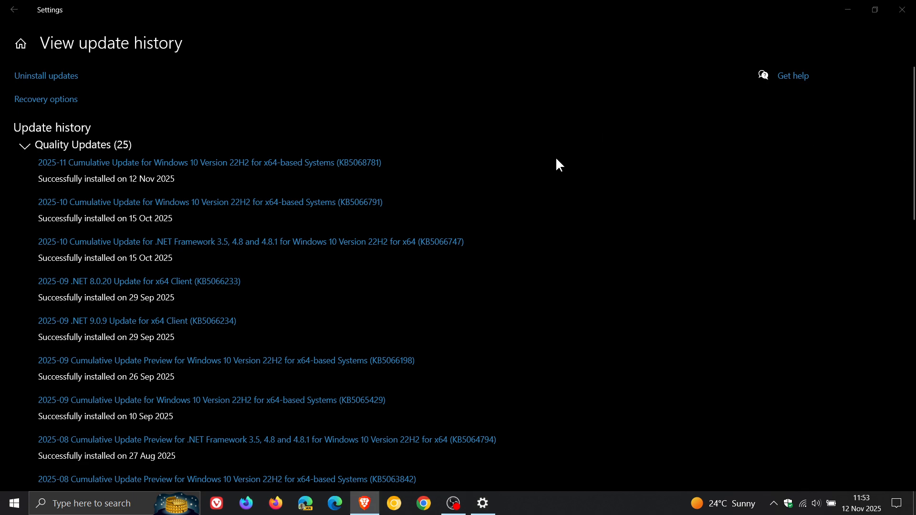
Return from the update history to the up-to-date Windows Update page
left_click(16, 11)
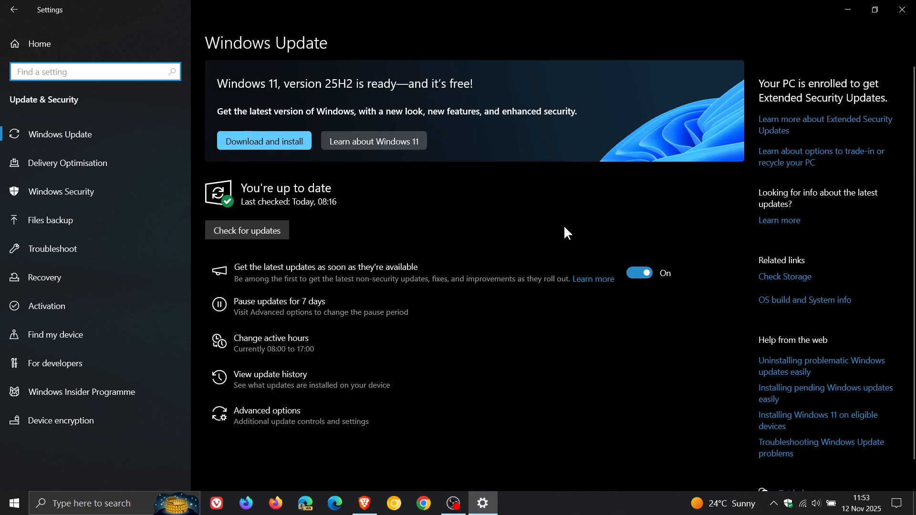
mouse_move(541, 211)
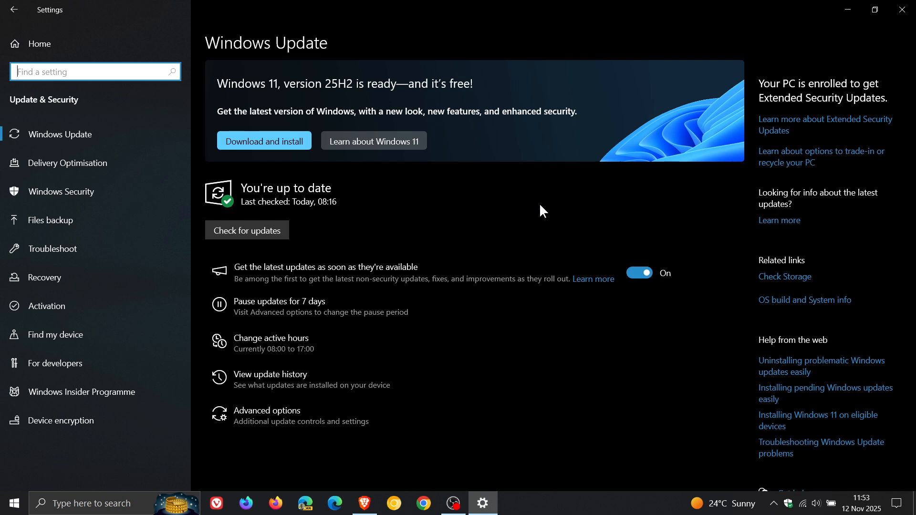
mouse_move(497, 197)
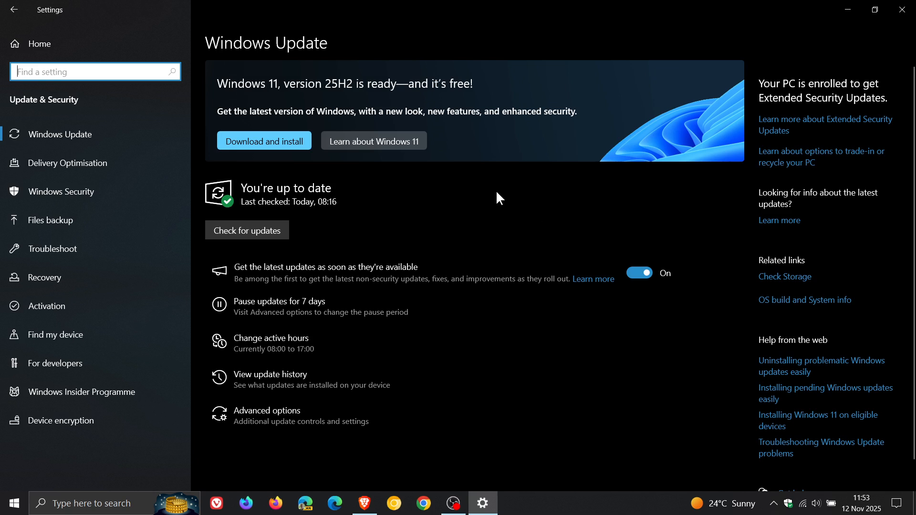
mouse_move(351, 250)
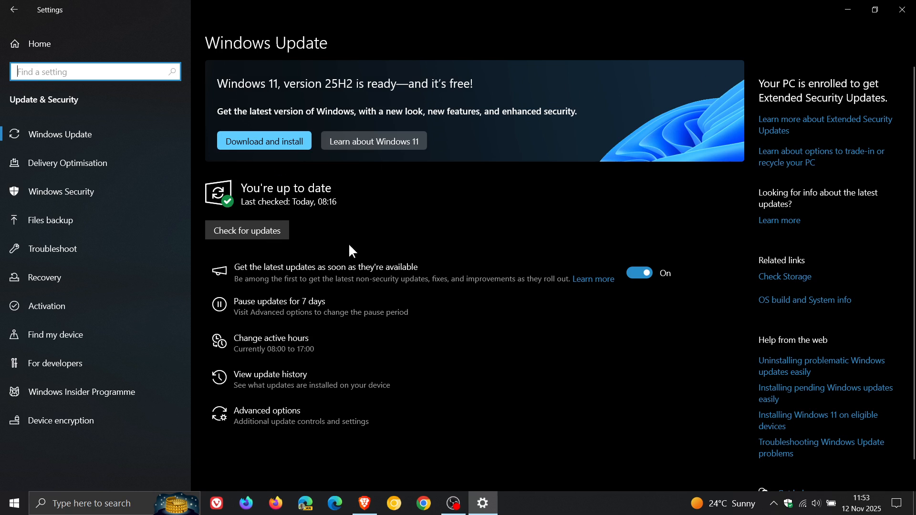
mouse_move(553, 213)
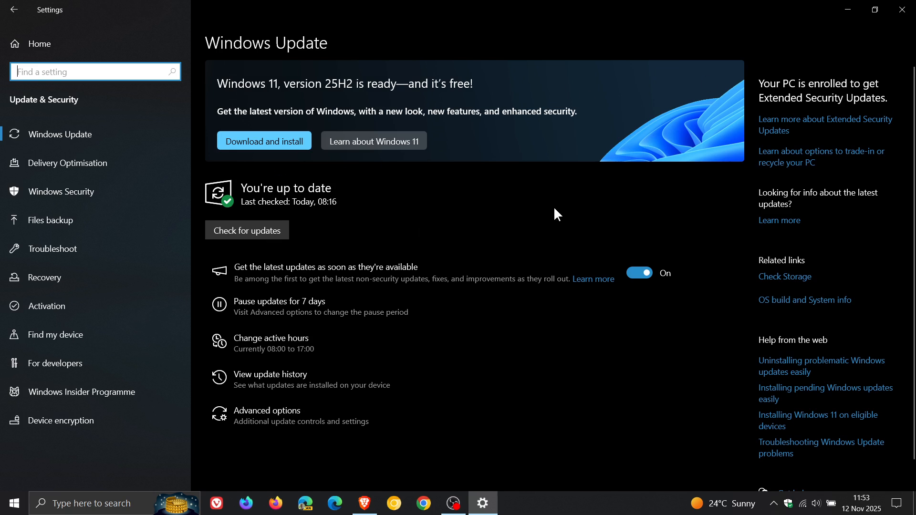